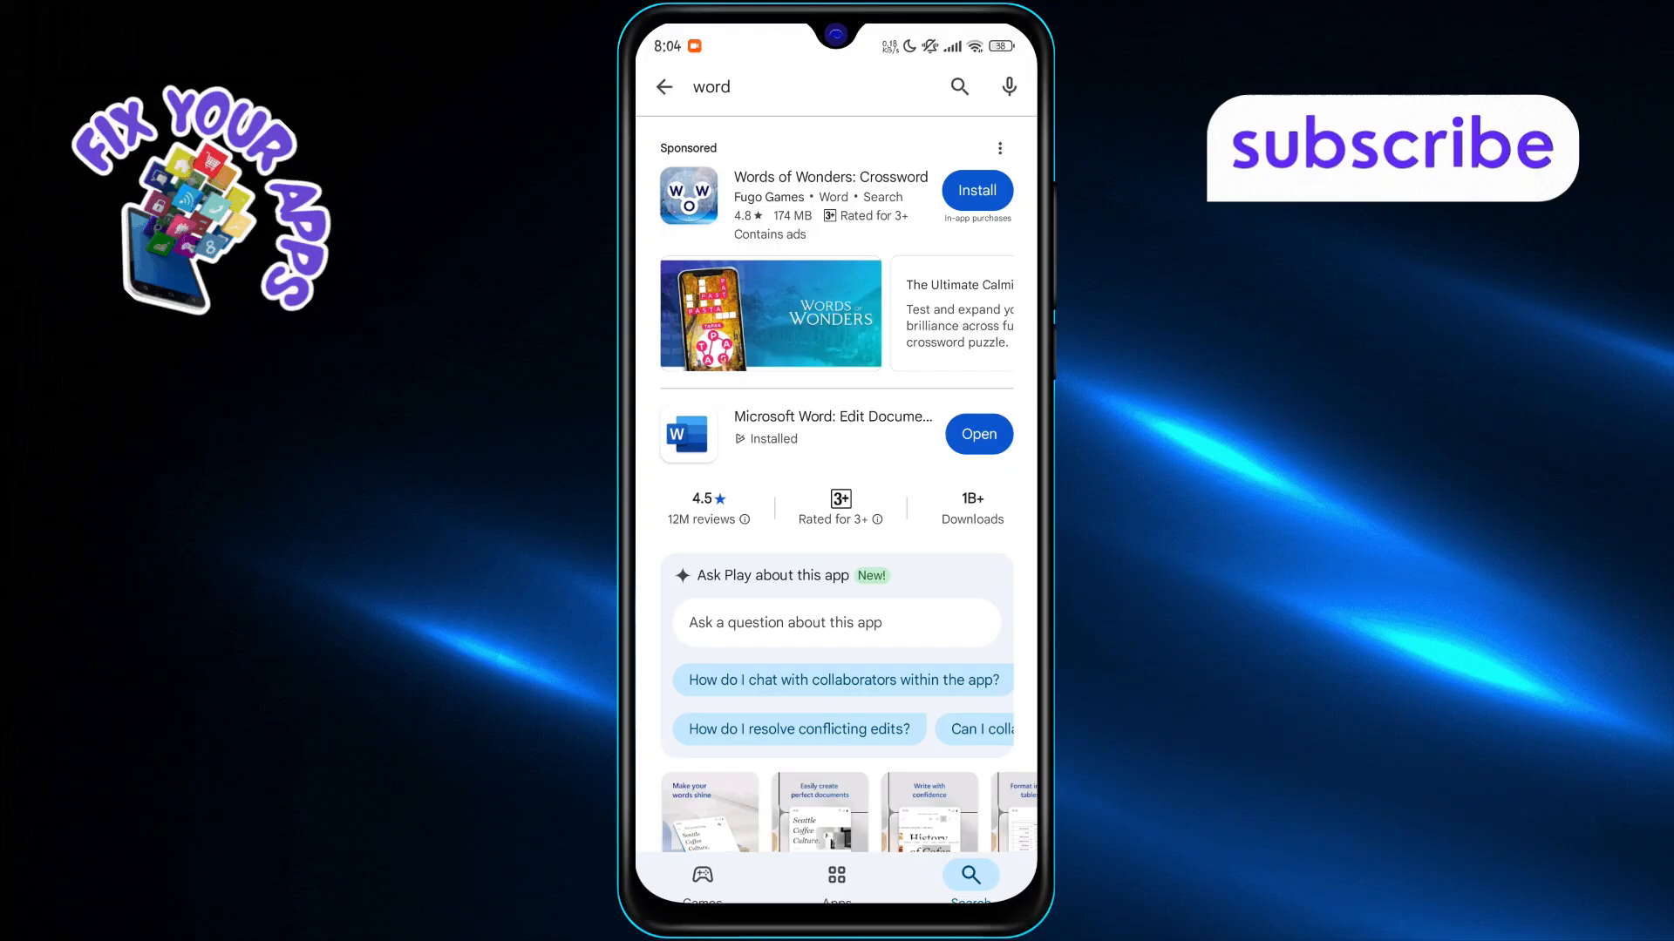
# Open the Microsoft Word: Edit Documents store page from the "word" search results
pyautogui.click(834, 434)
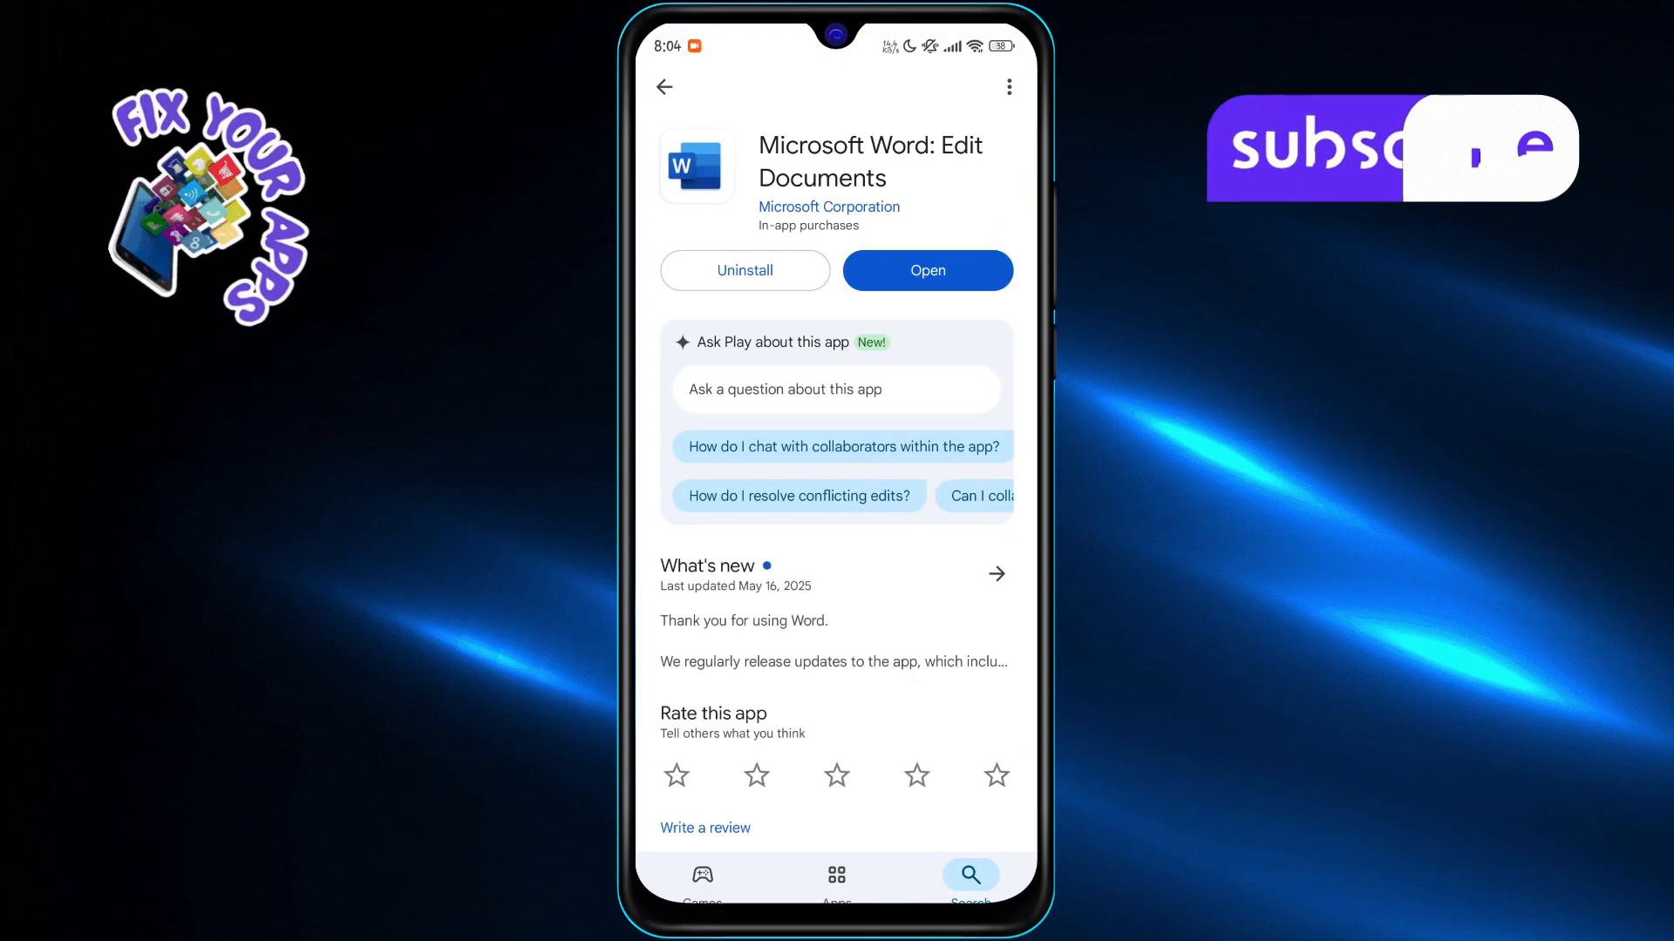
pyautogui.scroll(-3)
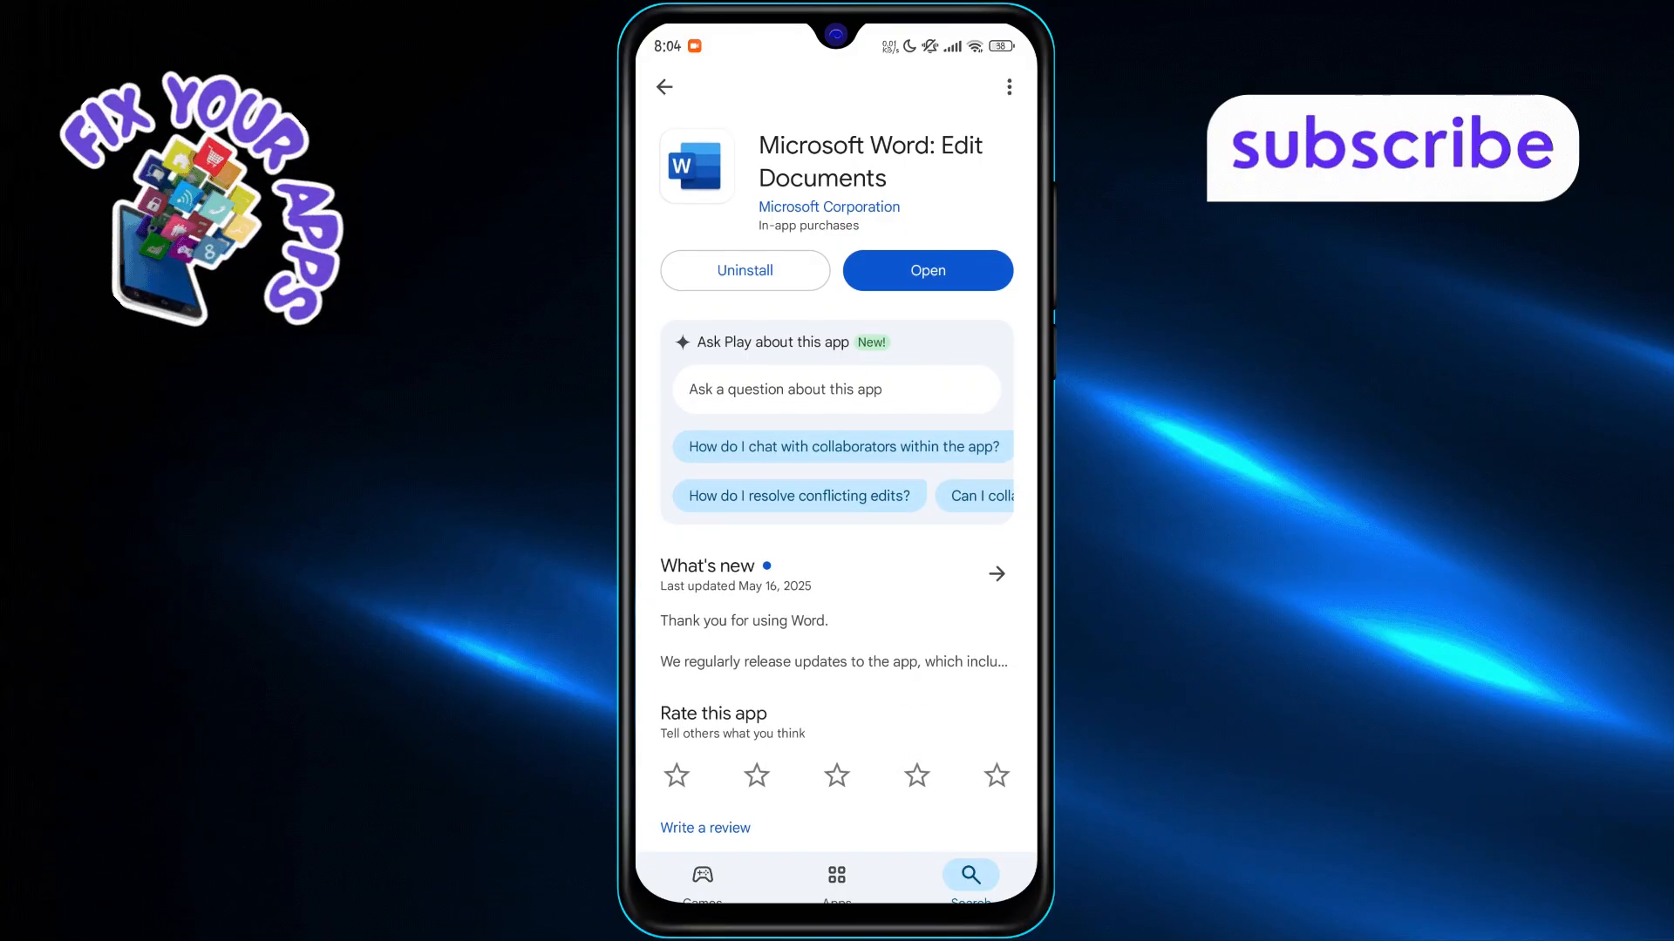
# Launch the installed Word app to its empty Recent documents screen
pyautogui.click(926, 270)
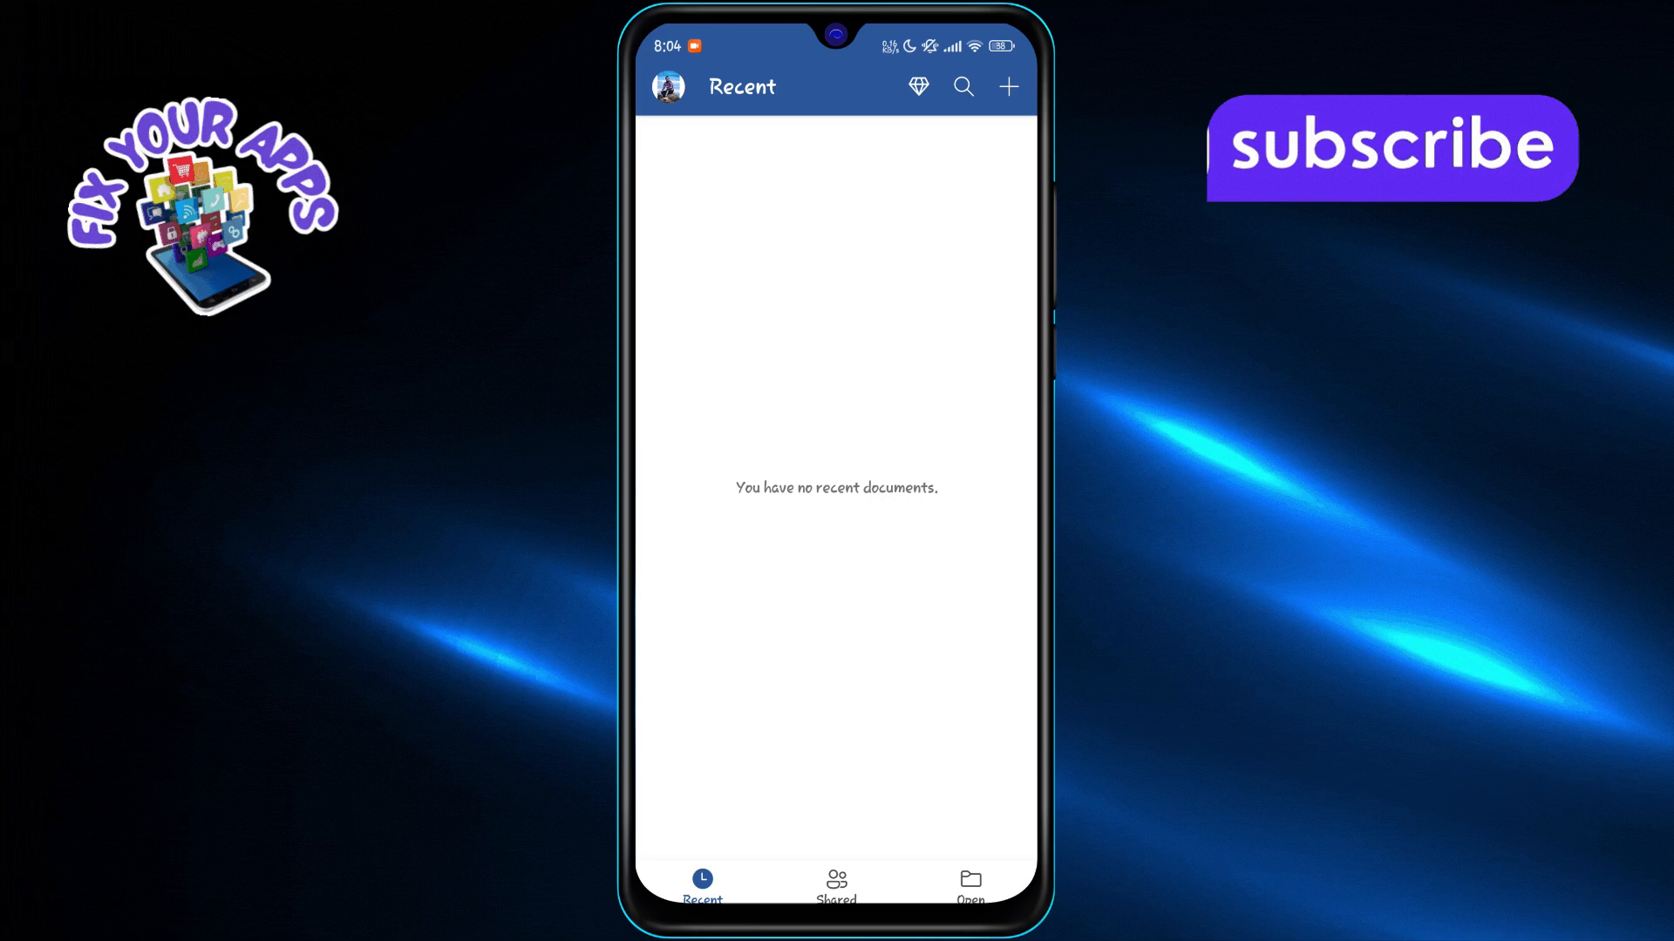
pyautogui.click(668, 87)
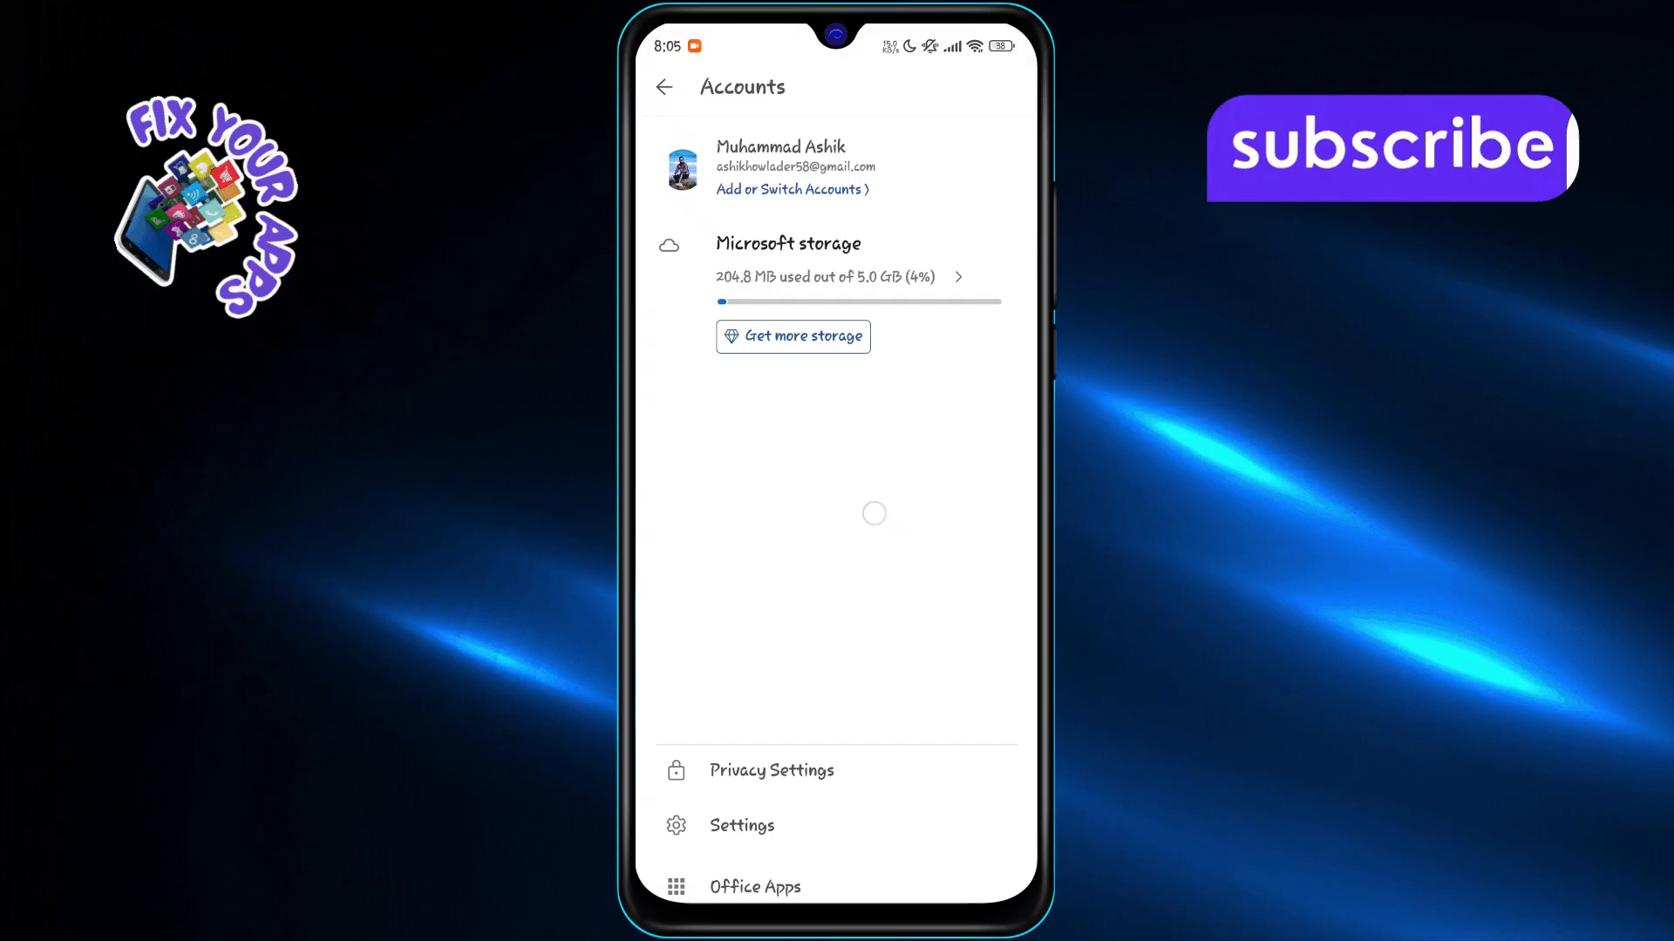
pyautogui.click(663, 87)
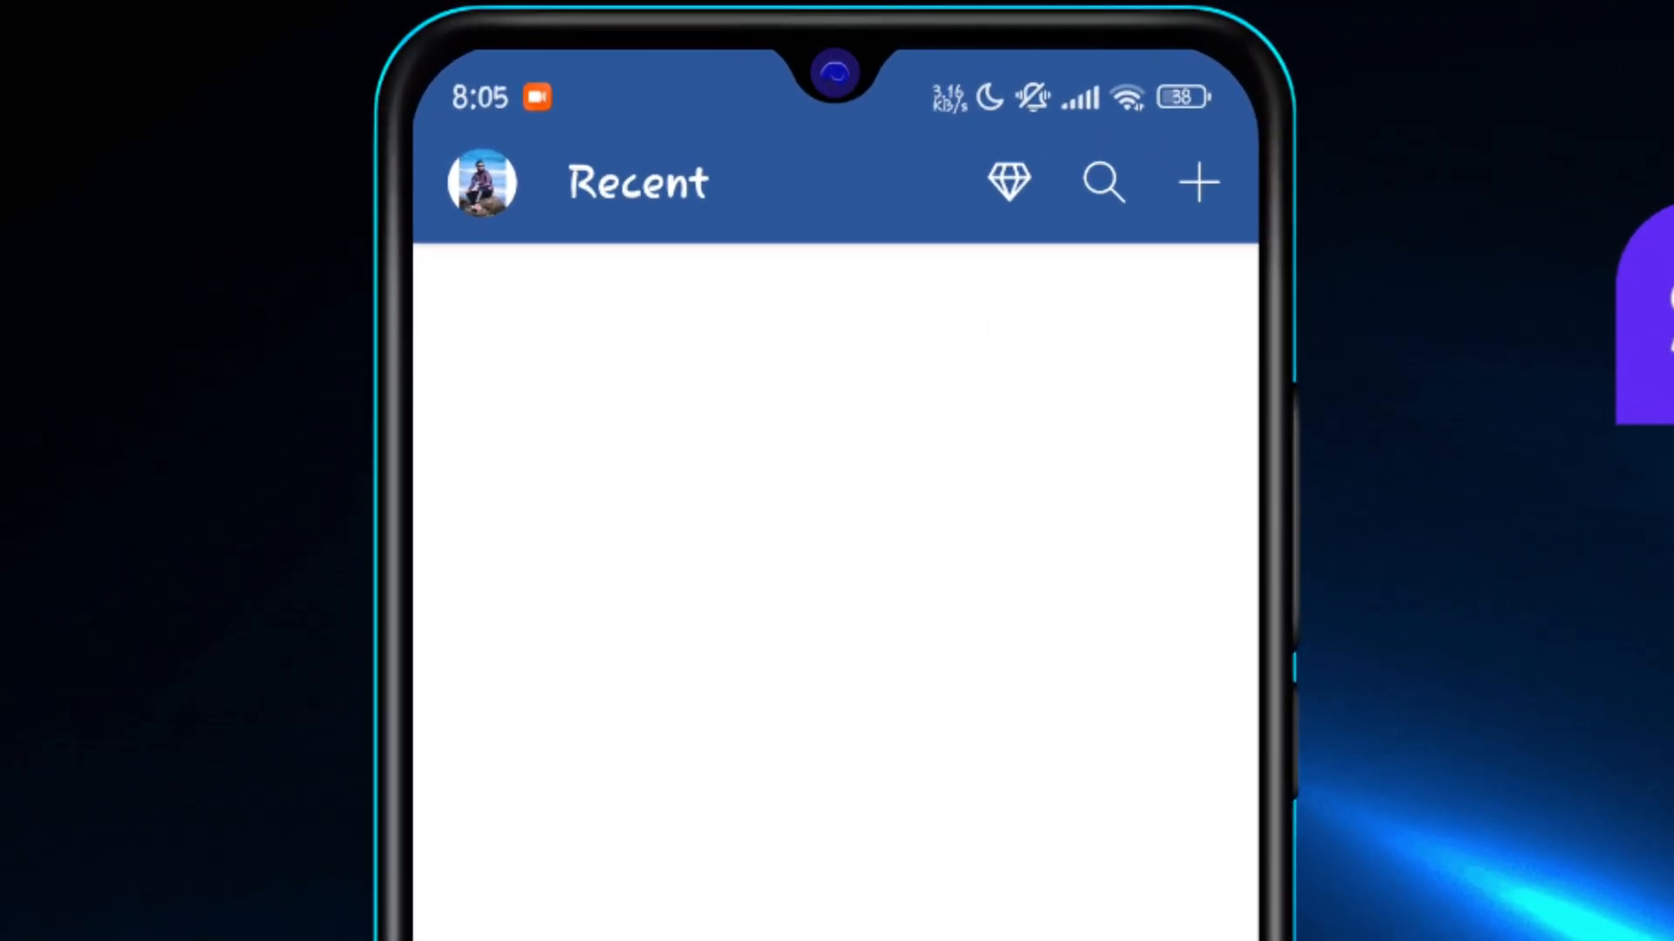
pyautogui.click(1199, 182)
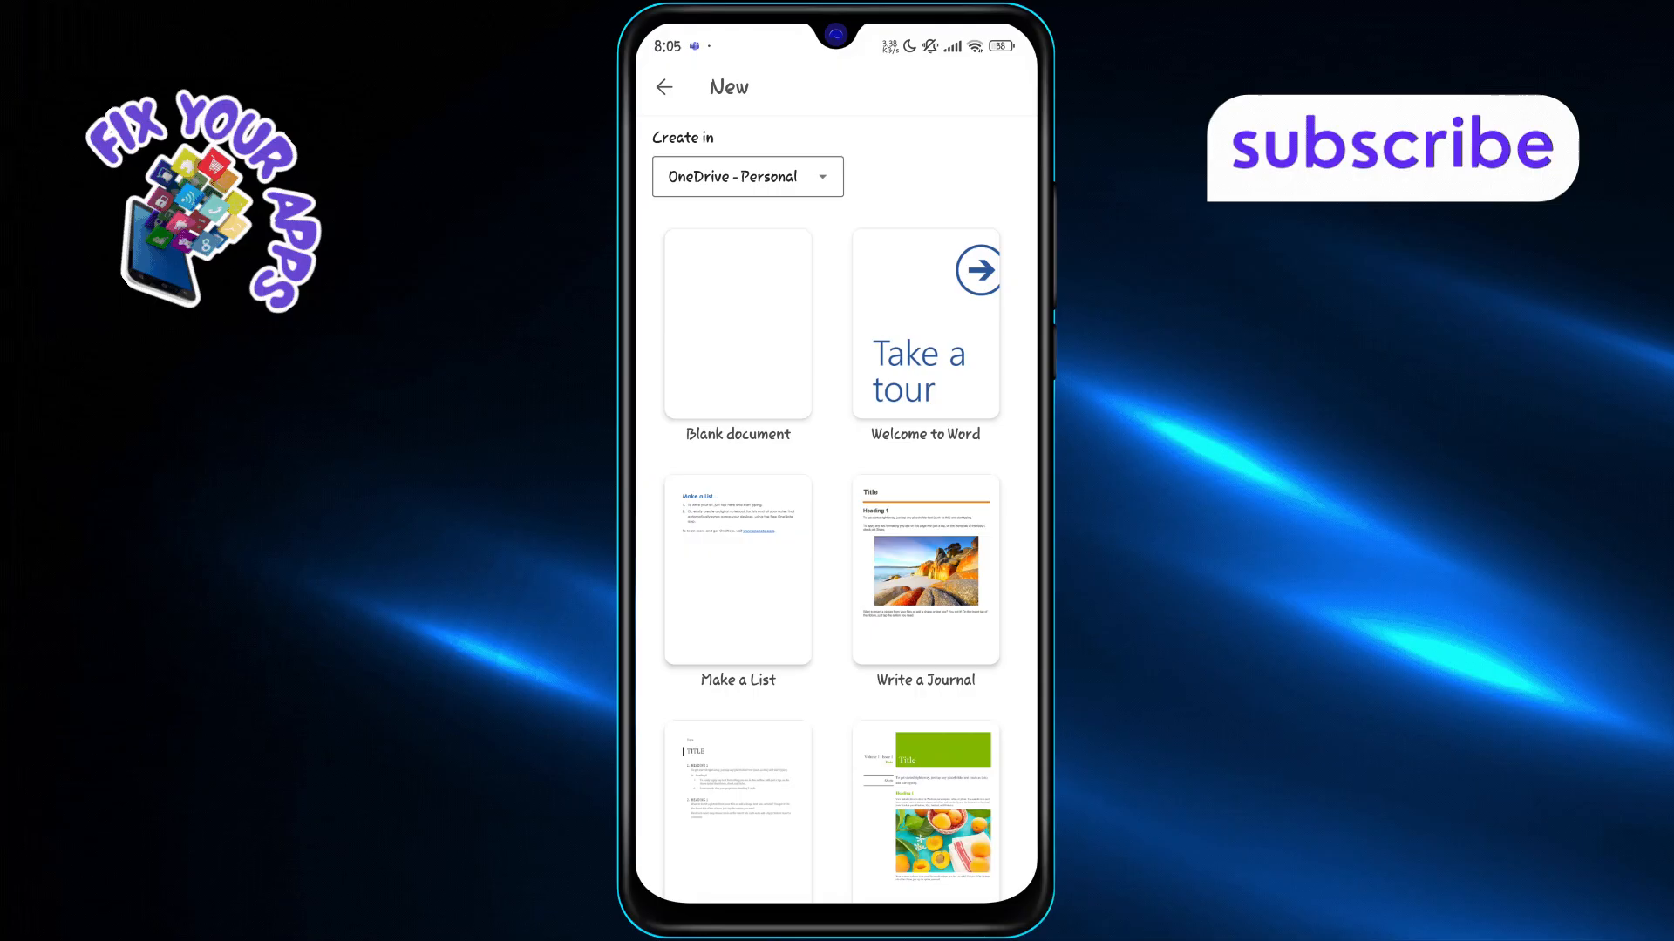
# Show Word's Open screen listing Recent, Shared with me, OneDrive, This device and Browse
pyautogui.click(662, 88)
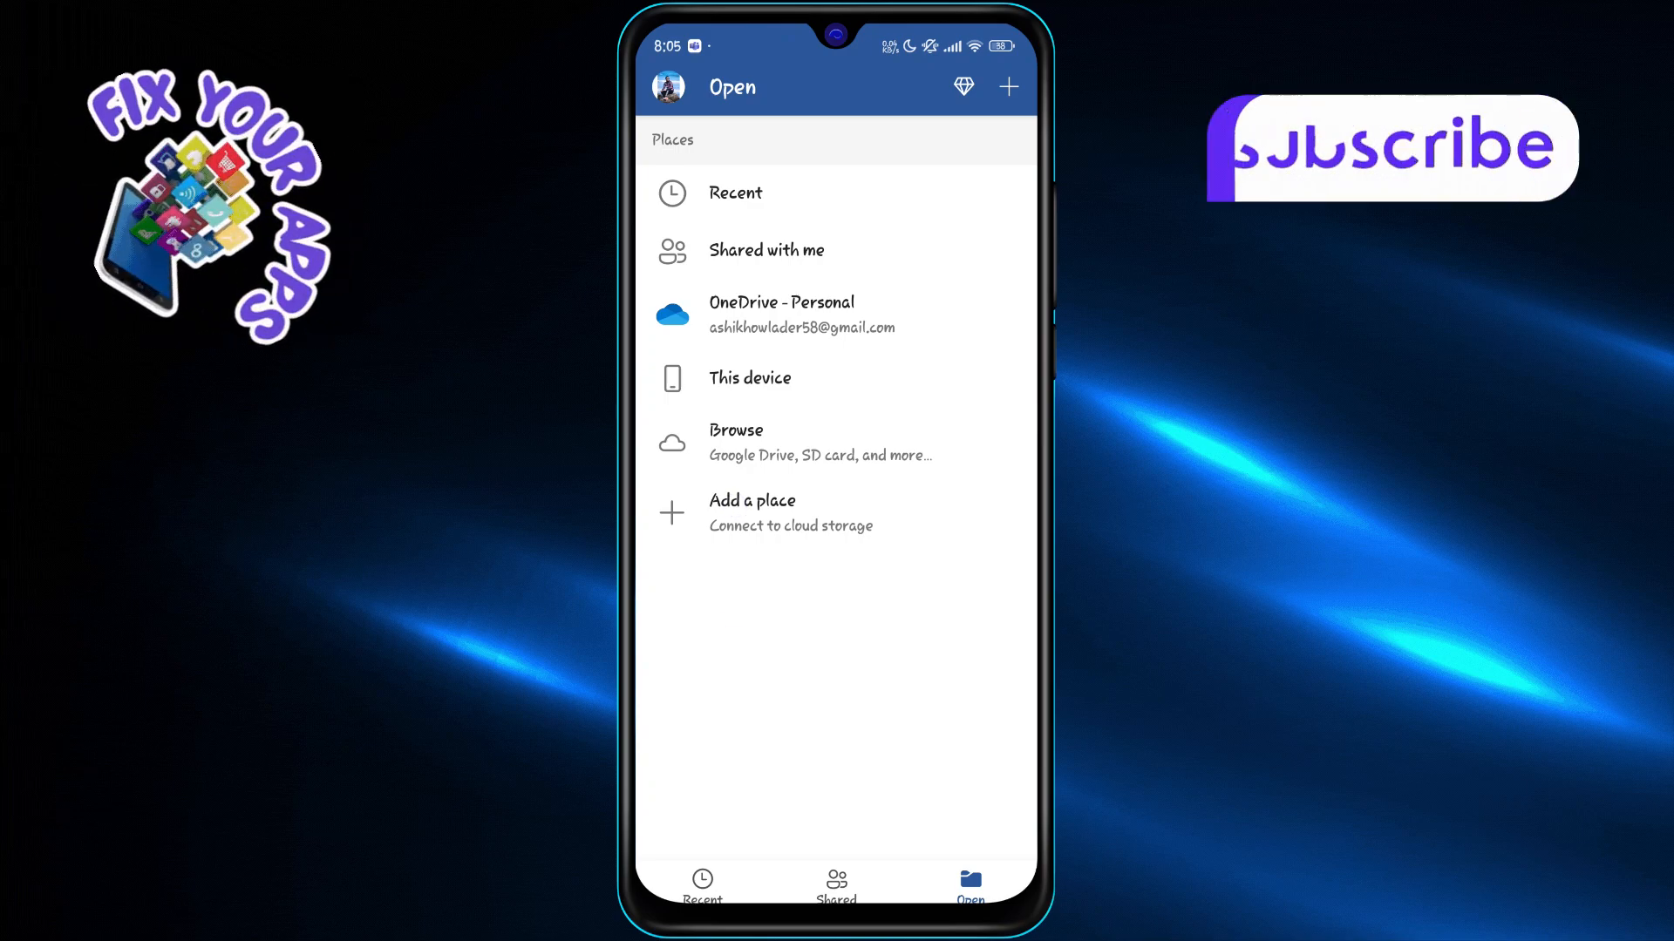
# Browse This device into the Download folder, then bring up the phone's recent apps overview
pyautogui.click(750, 378)
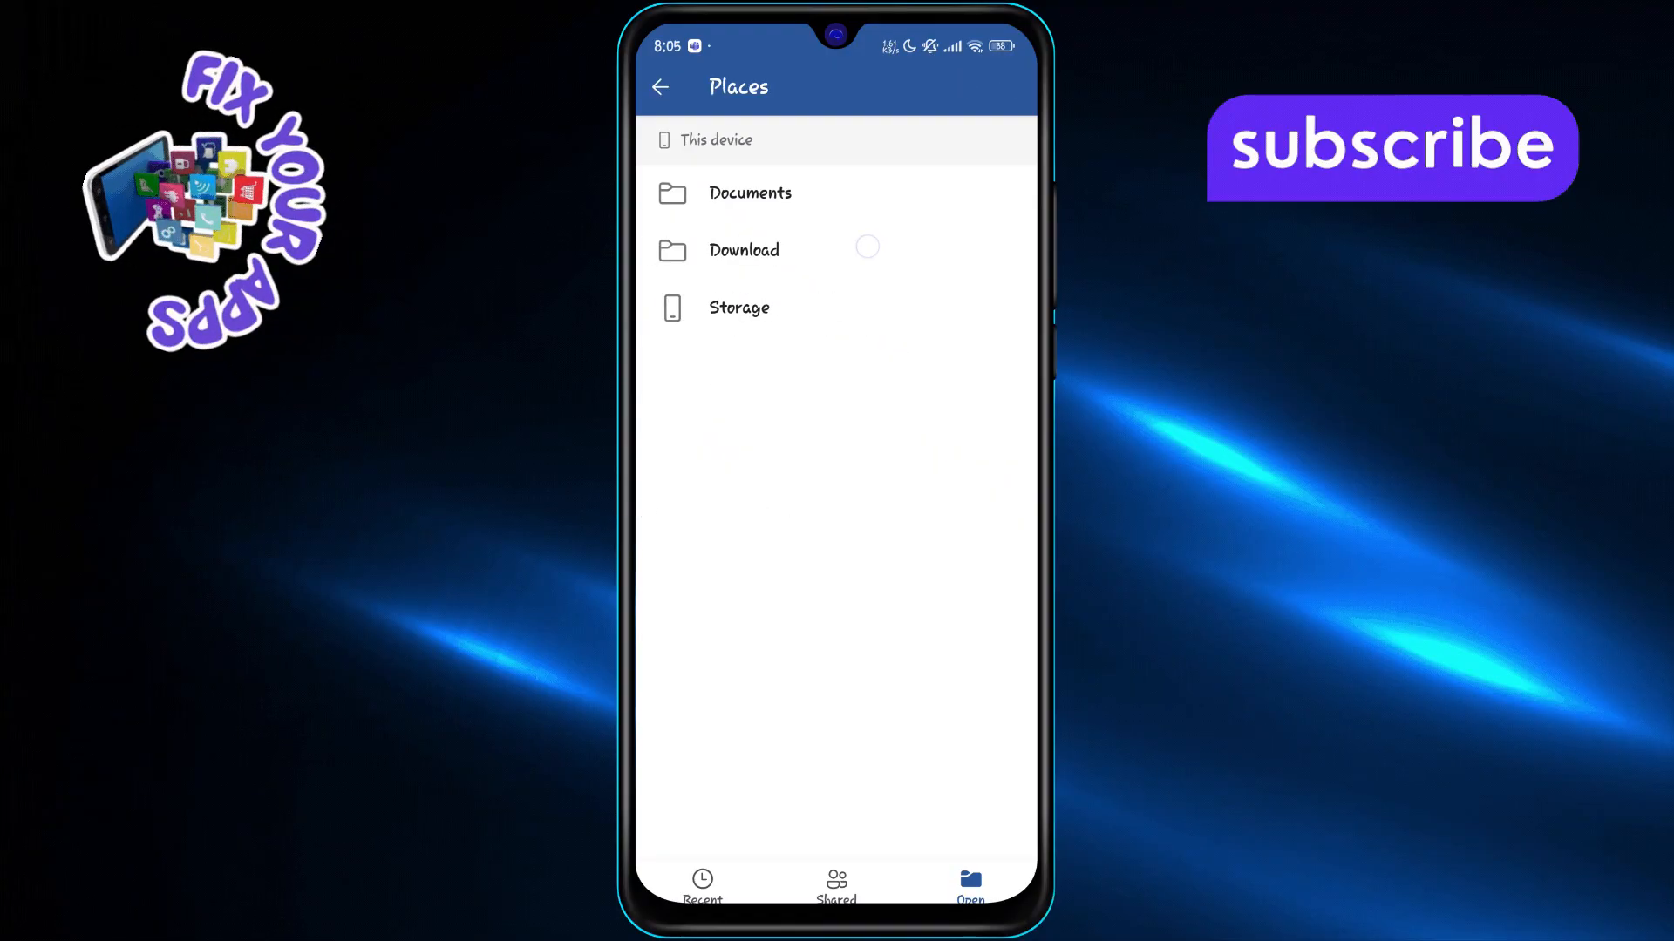
pyautogui.click(744, 249)
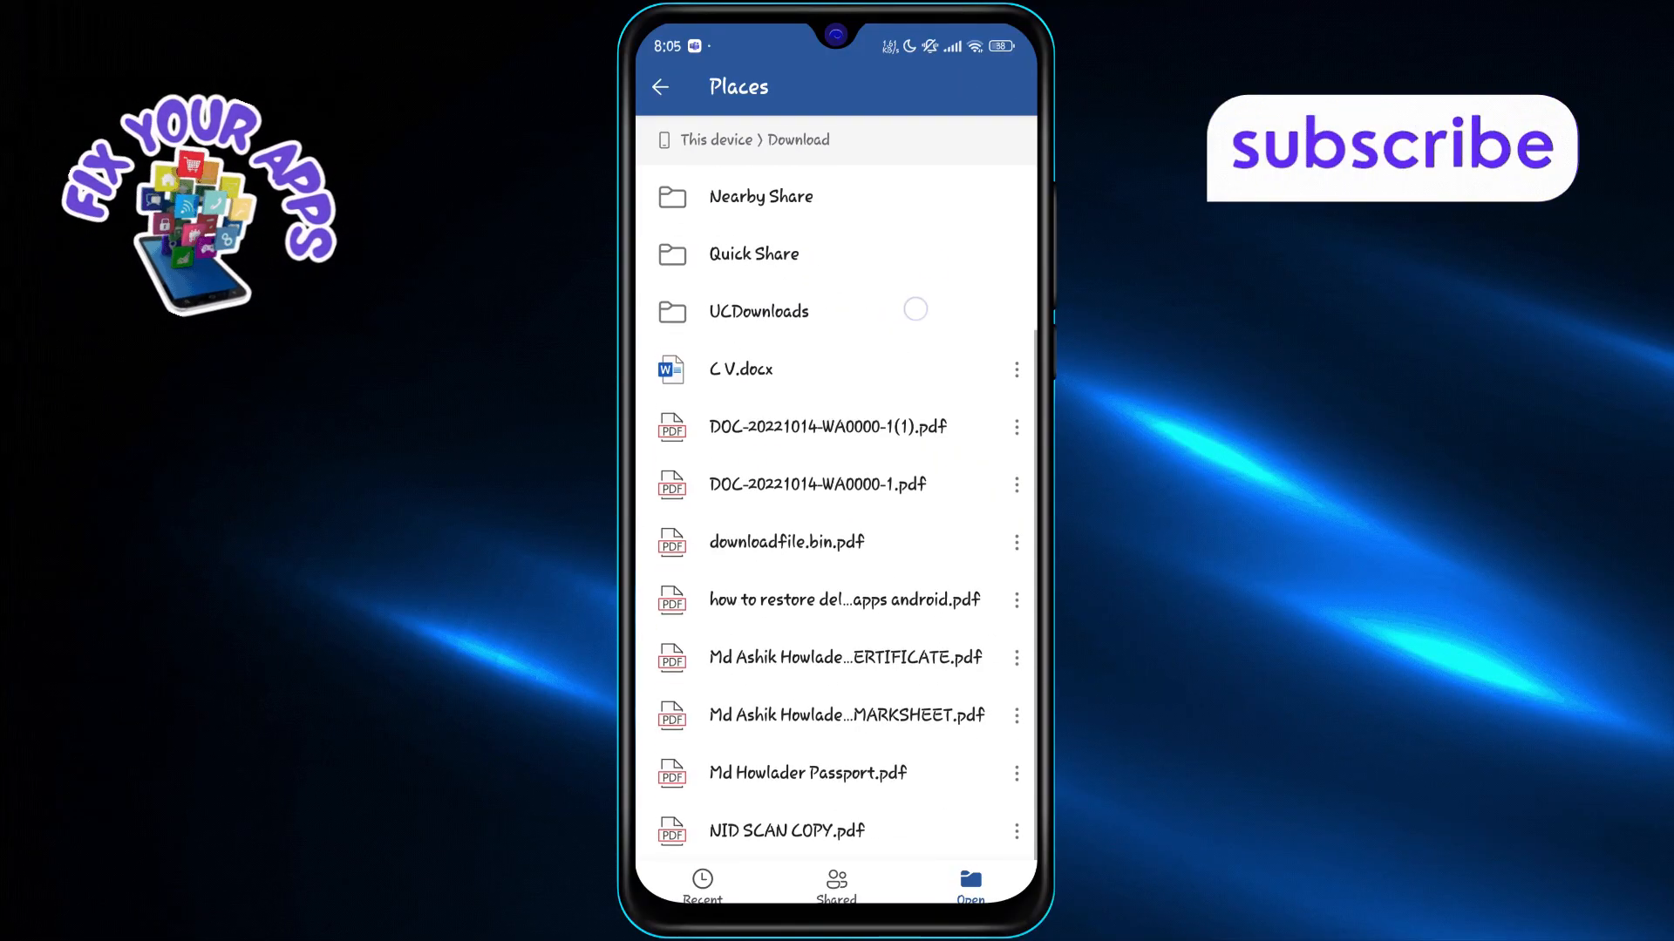
pyautogui.click(659, 87)
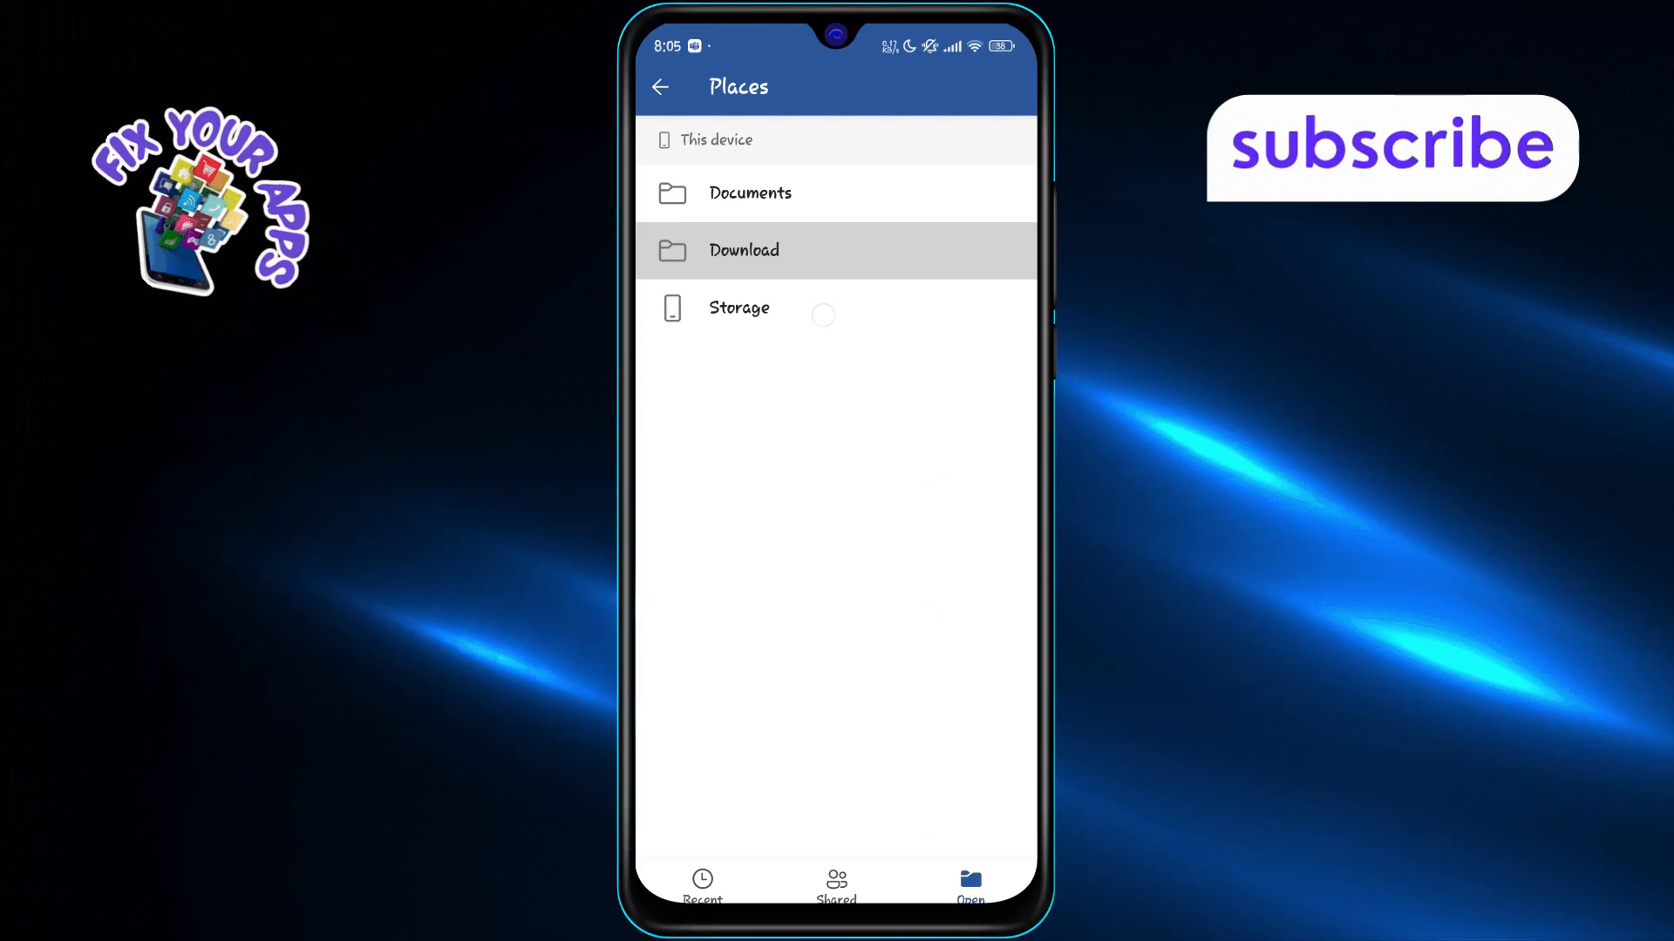
pyautogui.click(659, 87)
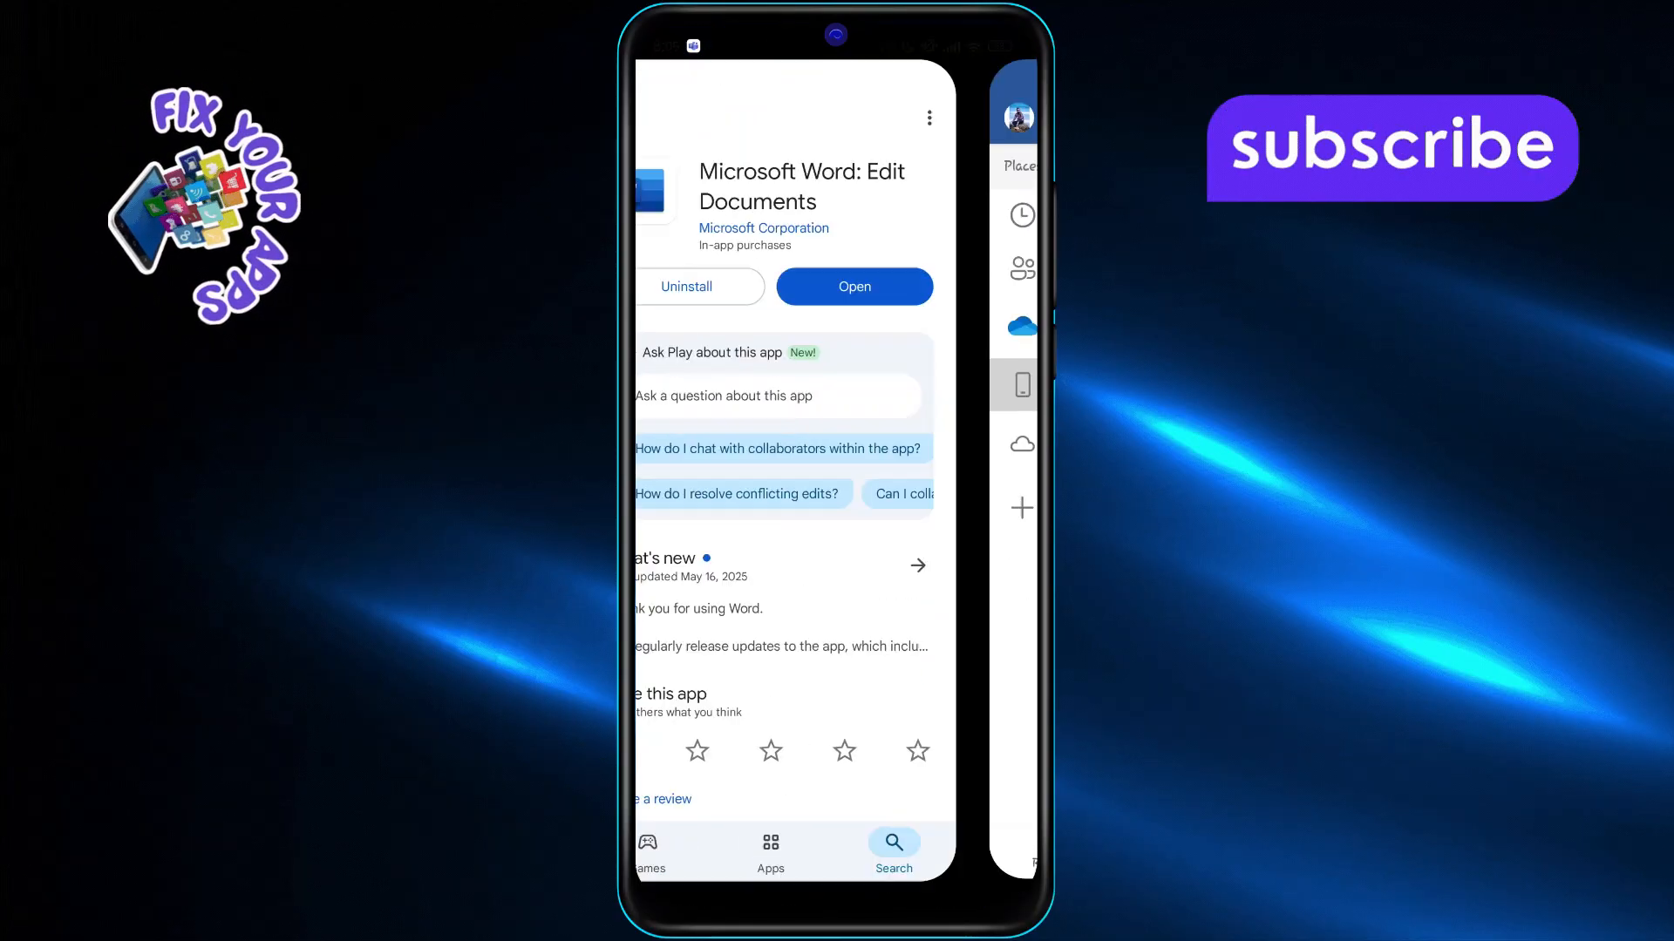
# Return to Word from recent apps and show the New document template gallery
pyautogui.click(853, 285)
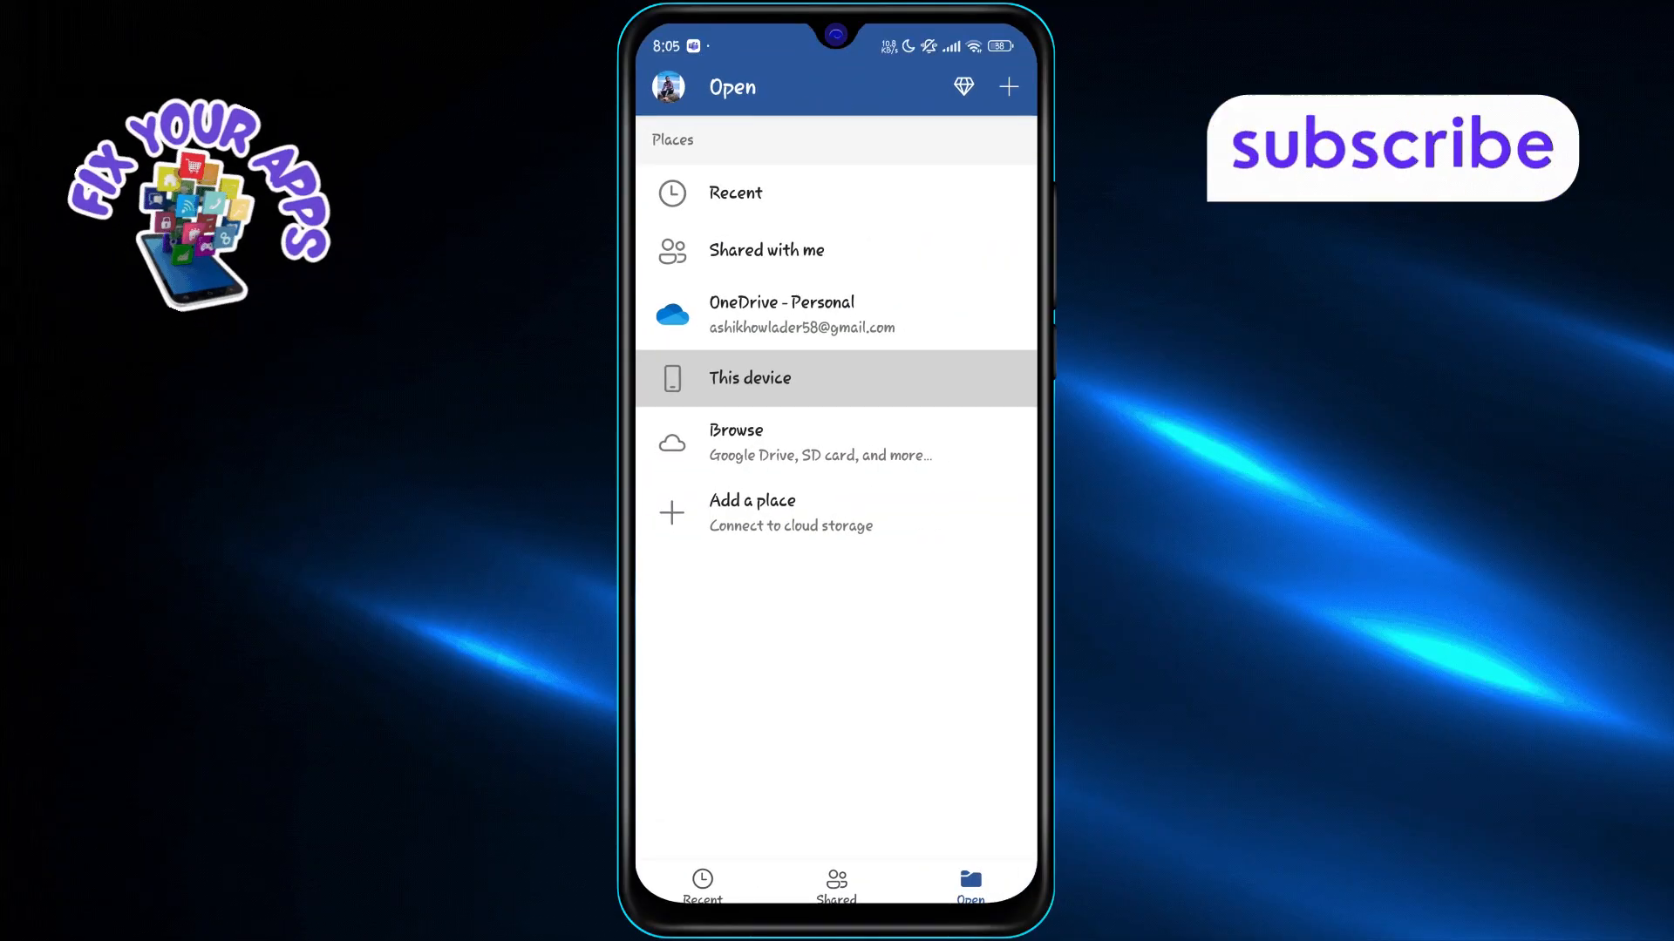
pyautogui.click(1006, 87)
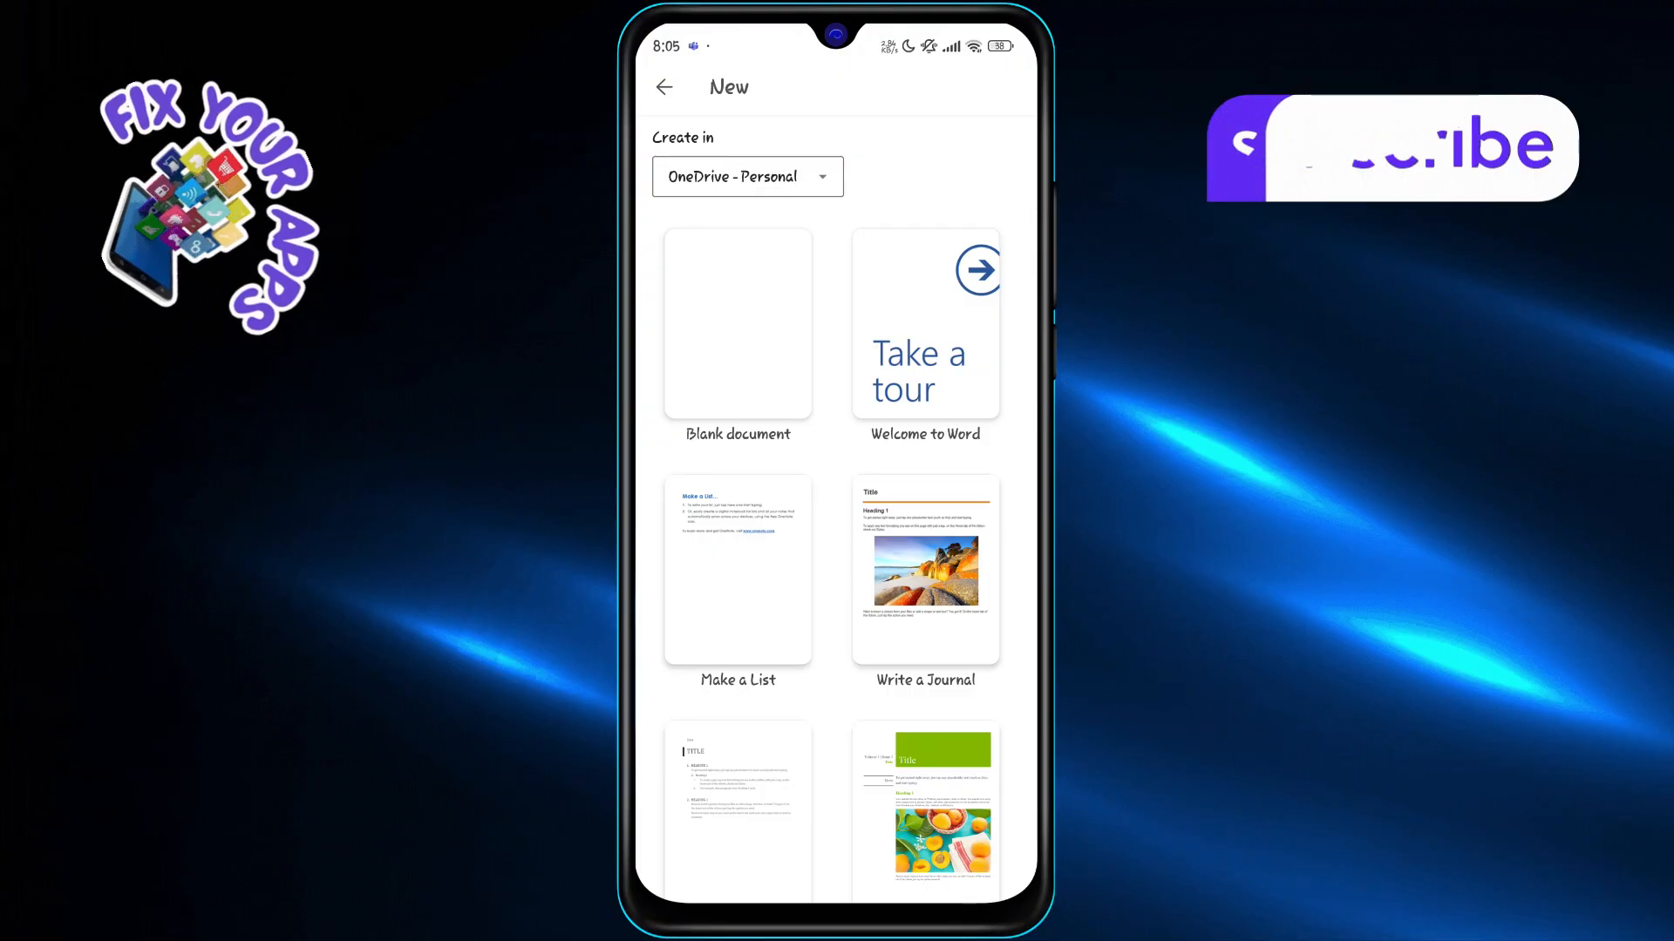
# Create a document from the Write a Journal template with its Title, Heading 1 and beach picture
pyautogui.click(736, 321)
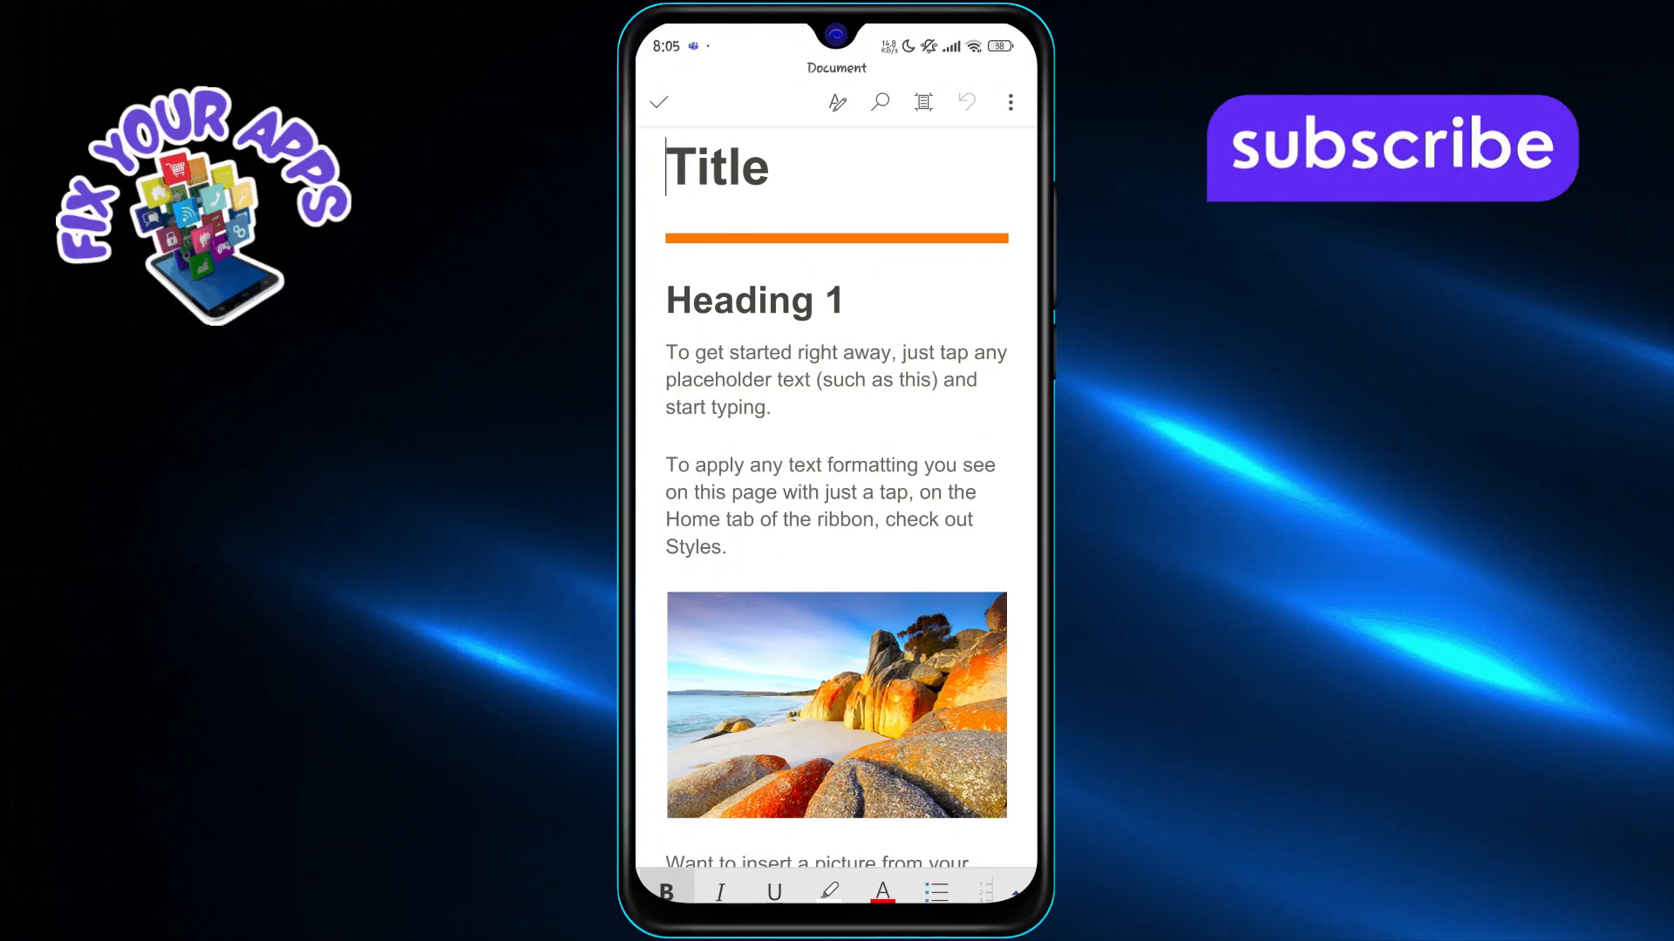
pyautogui.scroll(3)
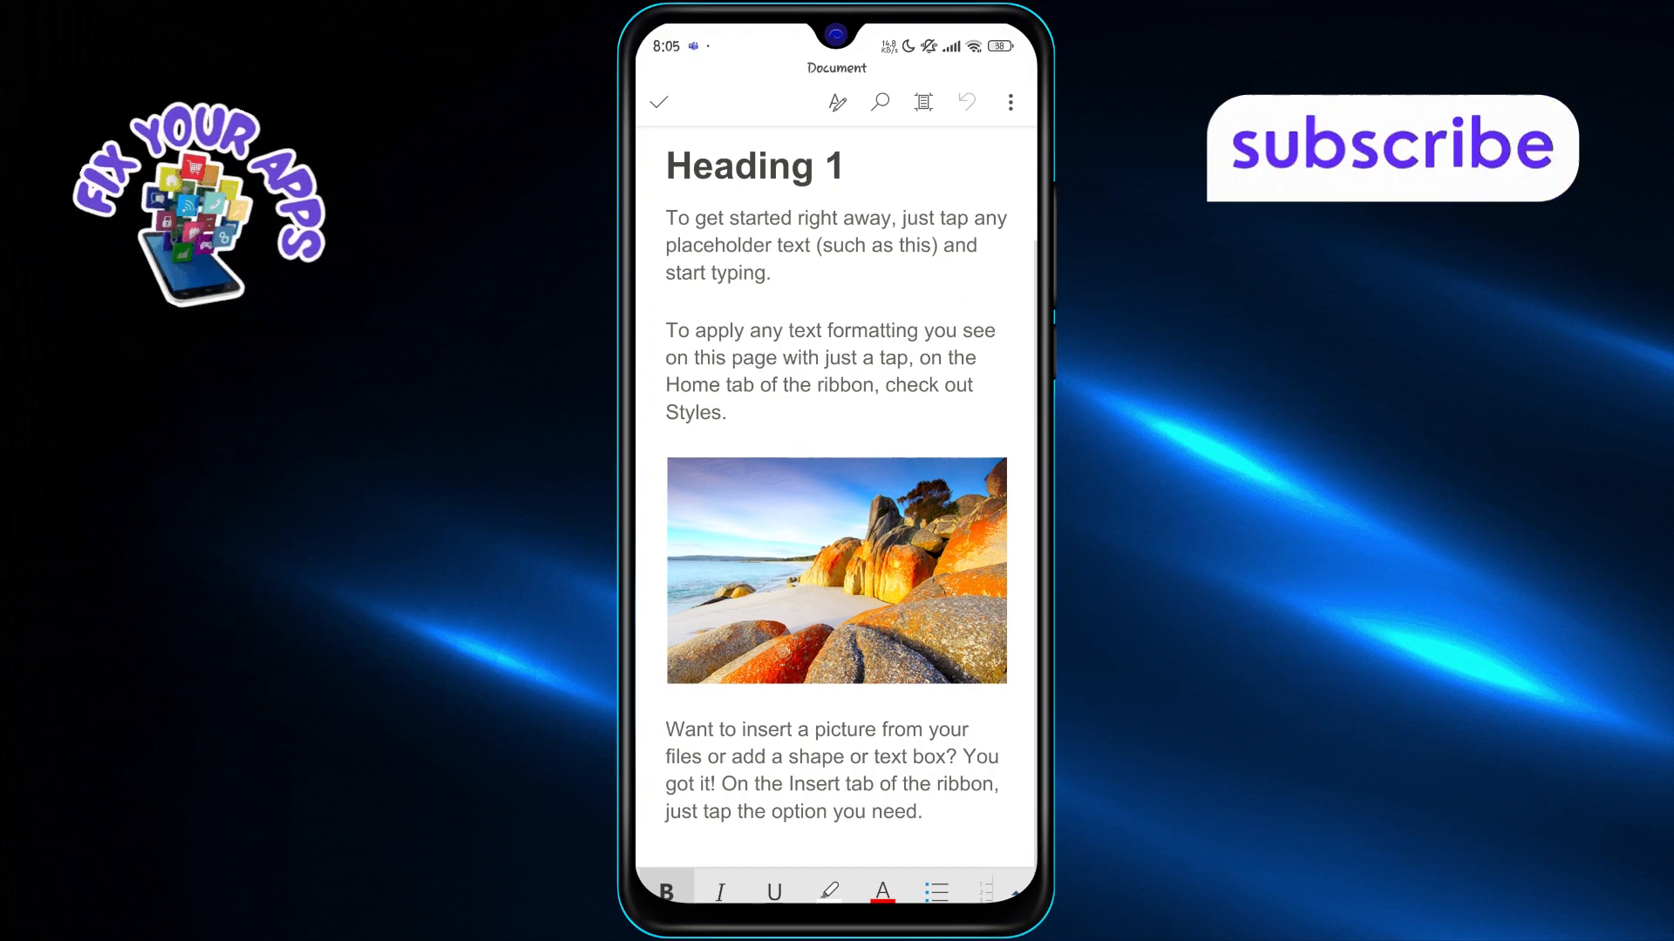